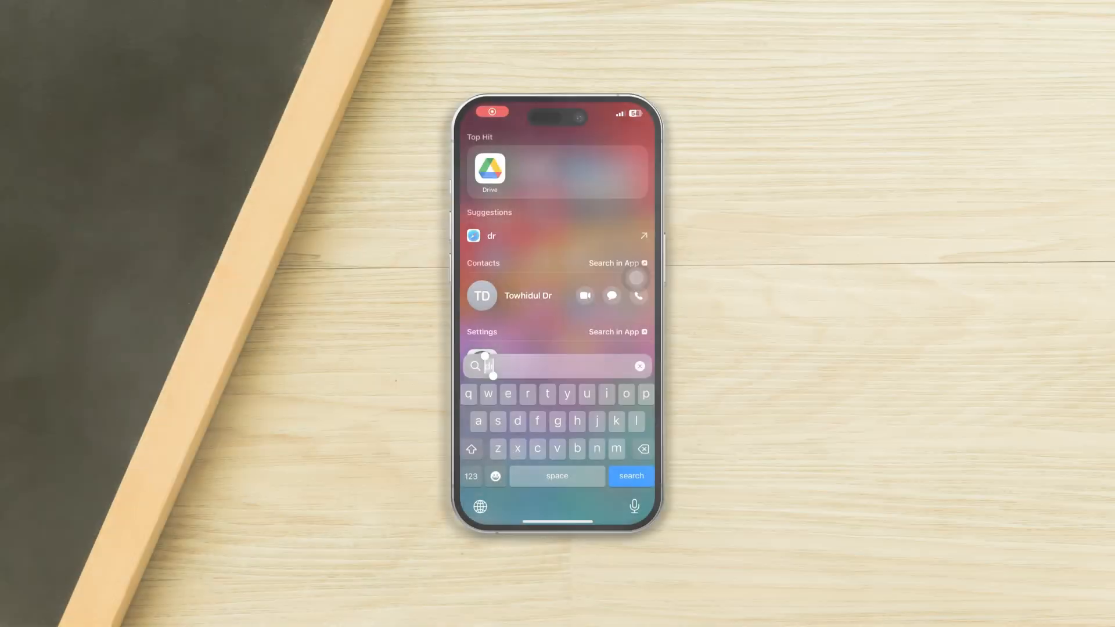
# Step: In Google Drive's Er folder, try to remove the first document from its actions menu
pyautogui.click(489, 171)
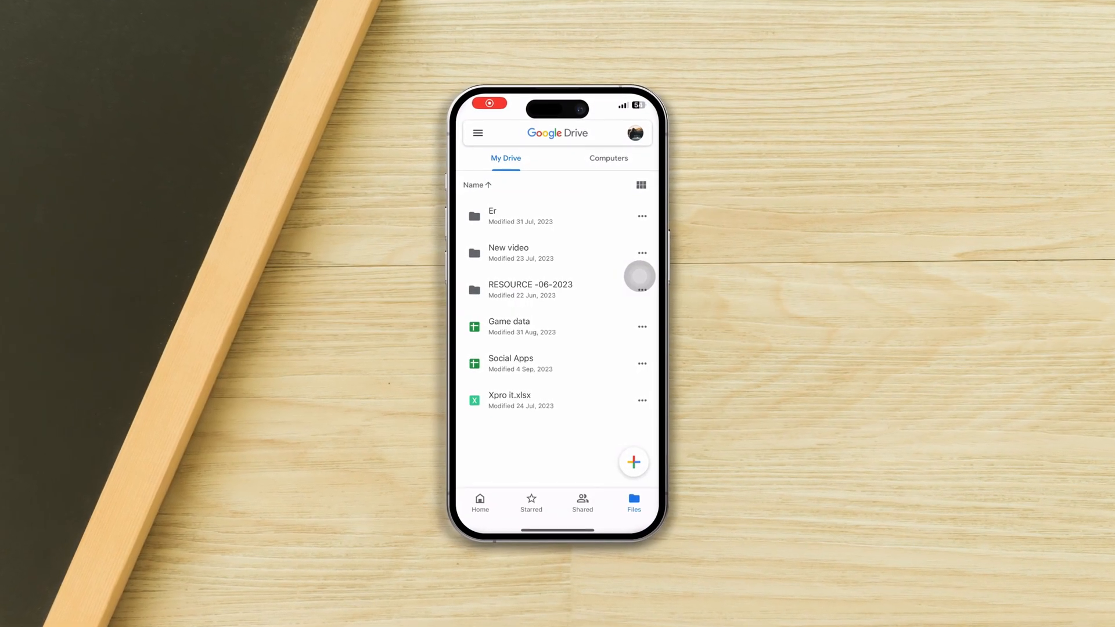
pyautogui.click(492, 215)
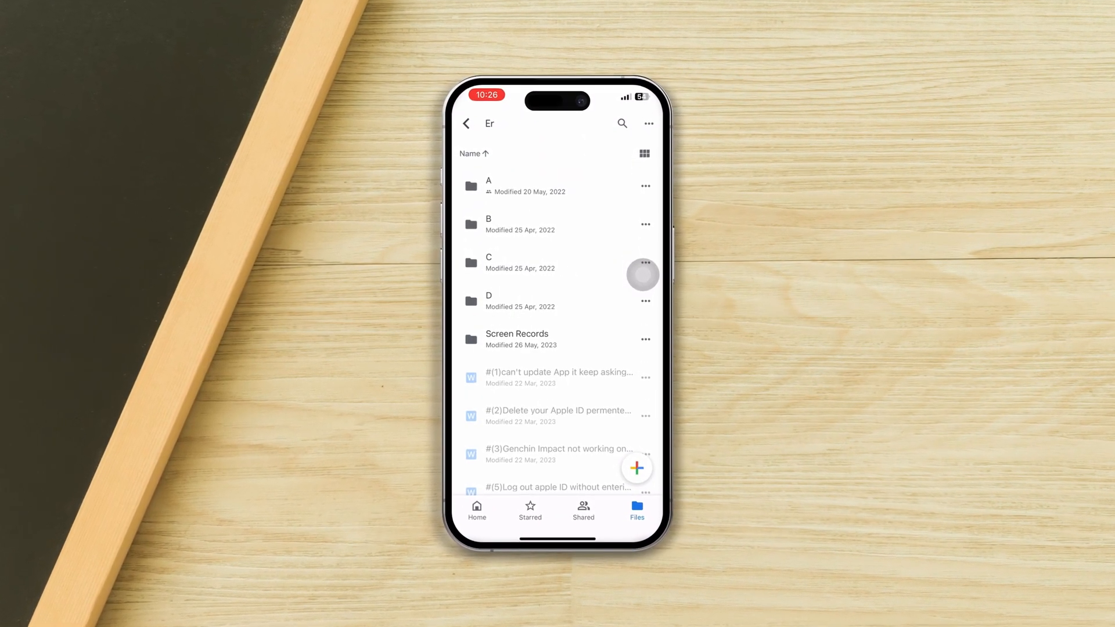
pyautogui.click(644, 377)
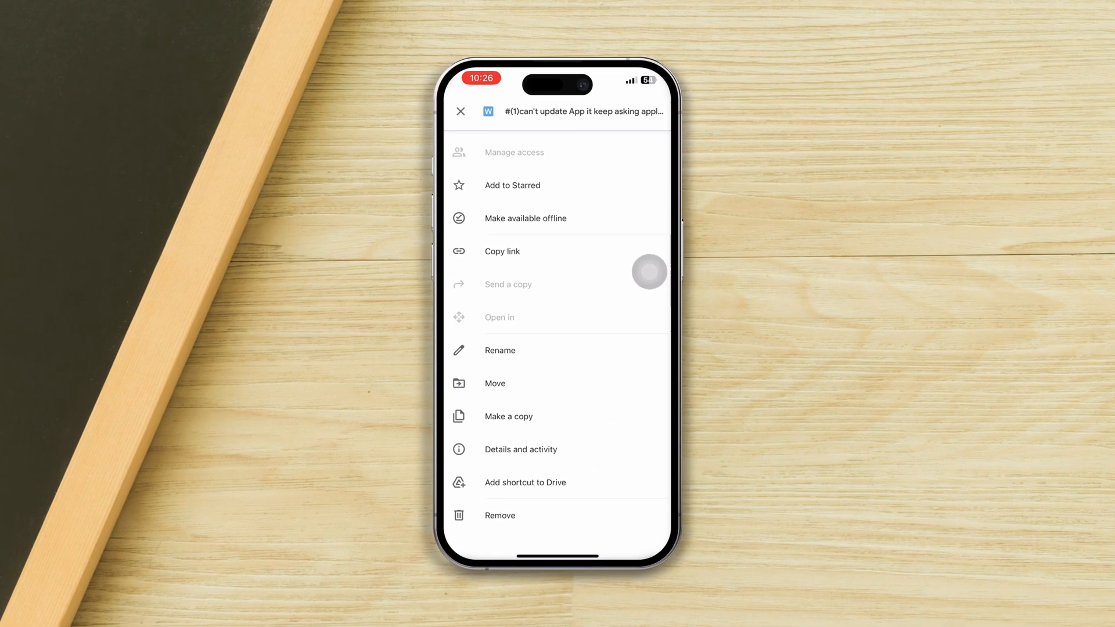
pyautogui.click(499, 516)
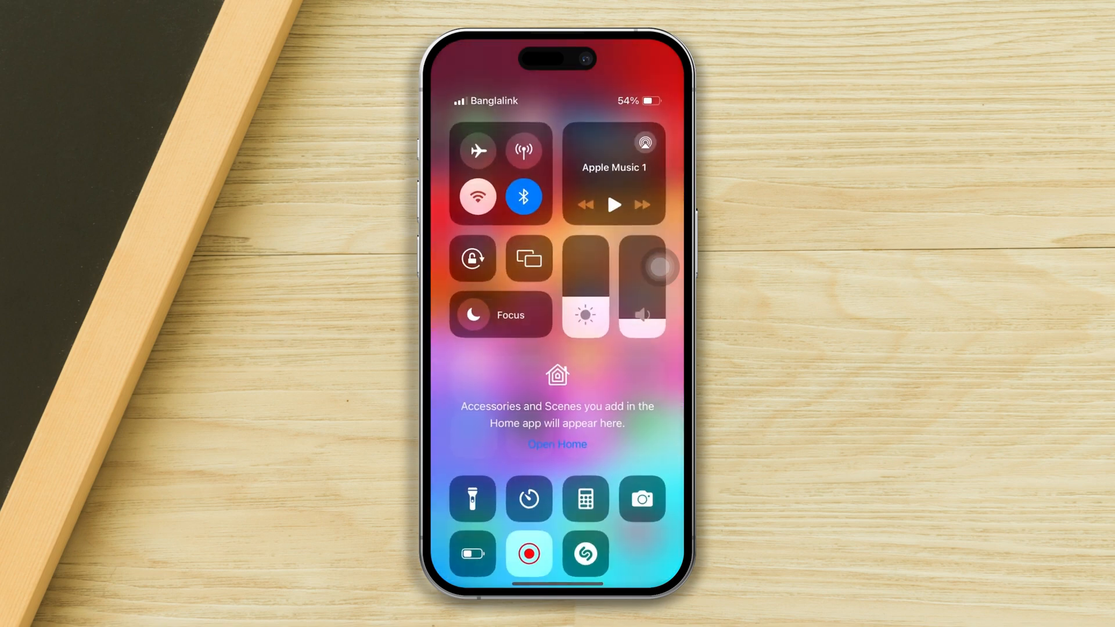
# Step: Enable mobile data, cycle airplane mode on then off, reconnect Wi-Fi and return home
pyautogui.click(523, 150)
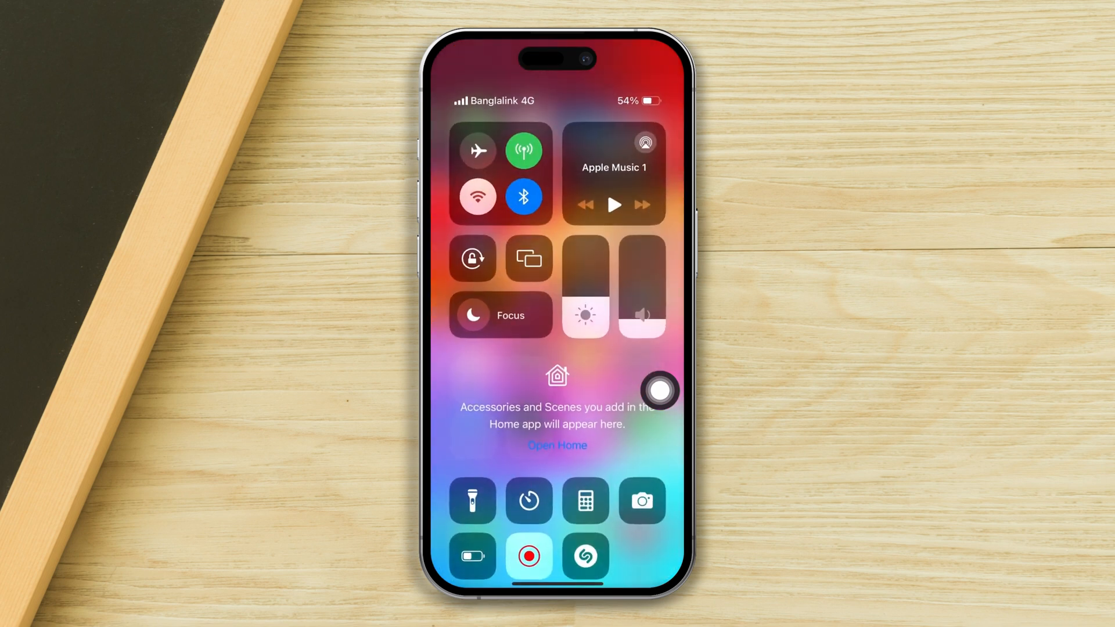
pyautogui.click(477, 150)
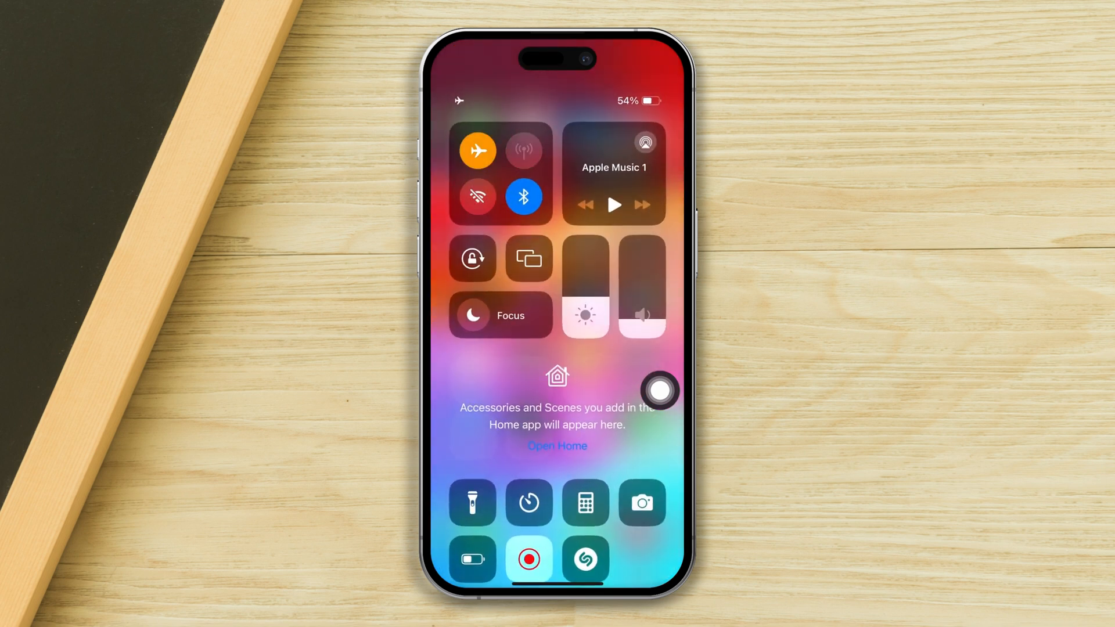
pyautogui.click(524, 150)
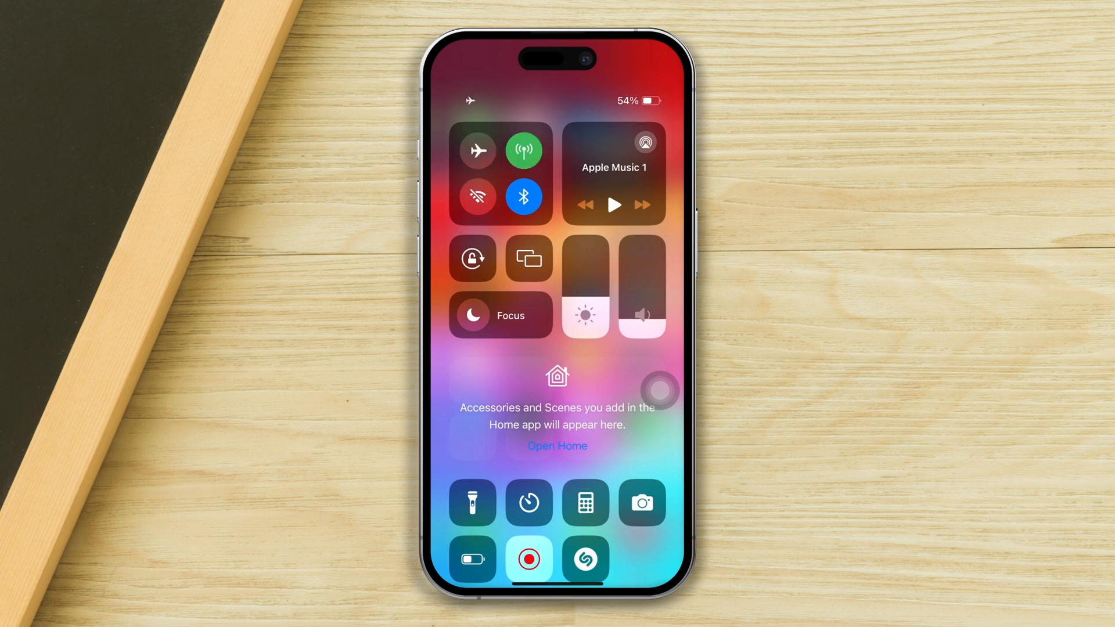
pyautogui.click(478, 196)
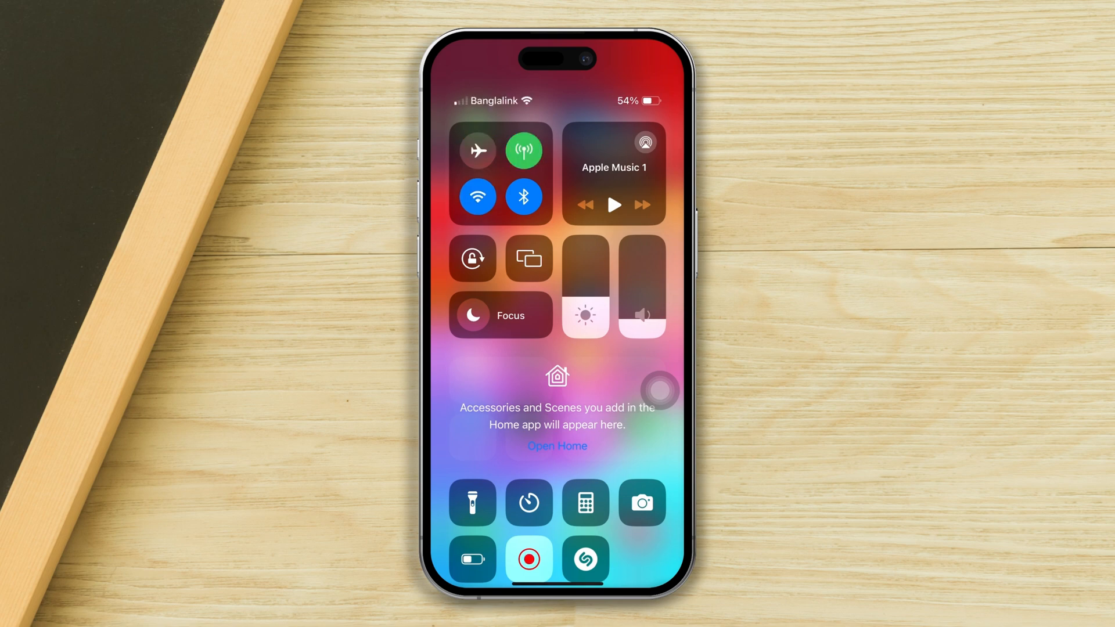
pyautogui.click(477, 197)
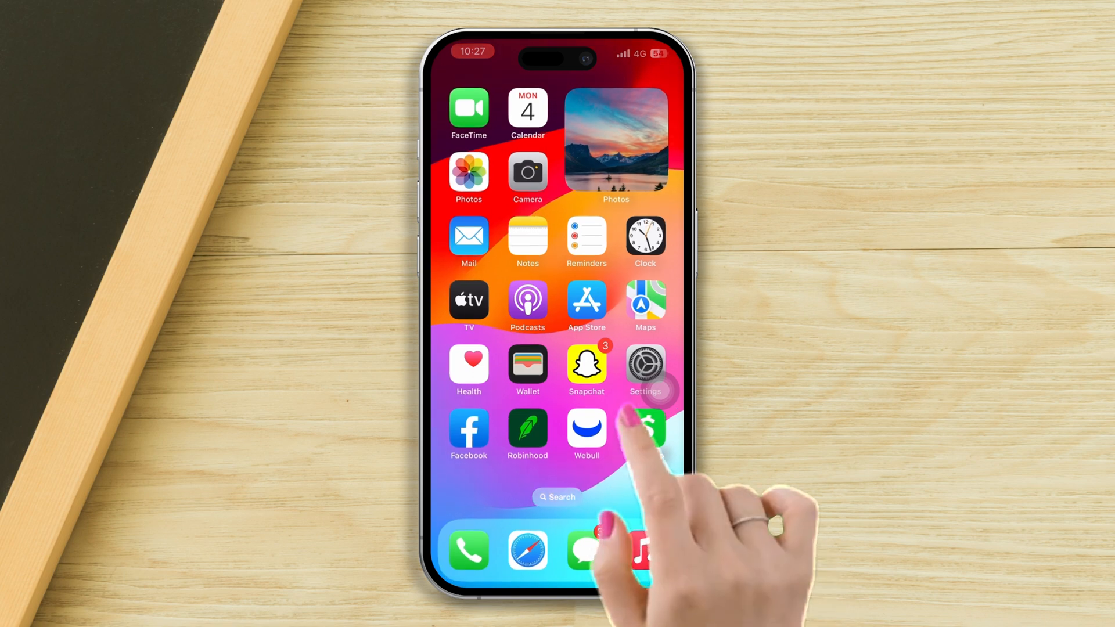
# Step: Offload the Drive app from General > iPhone Storage, keeping its documents
pyautogui.click(644, 369)
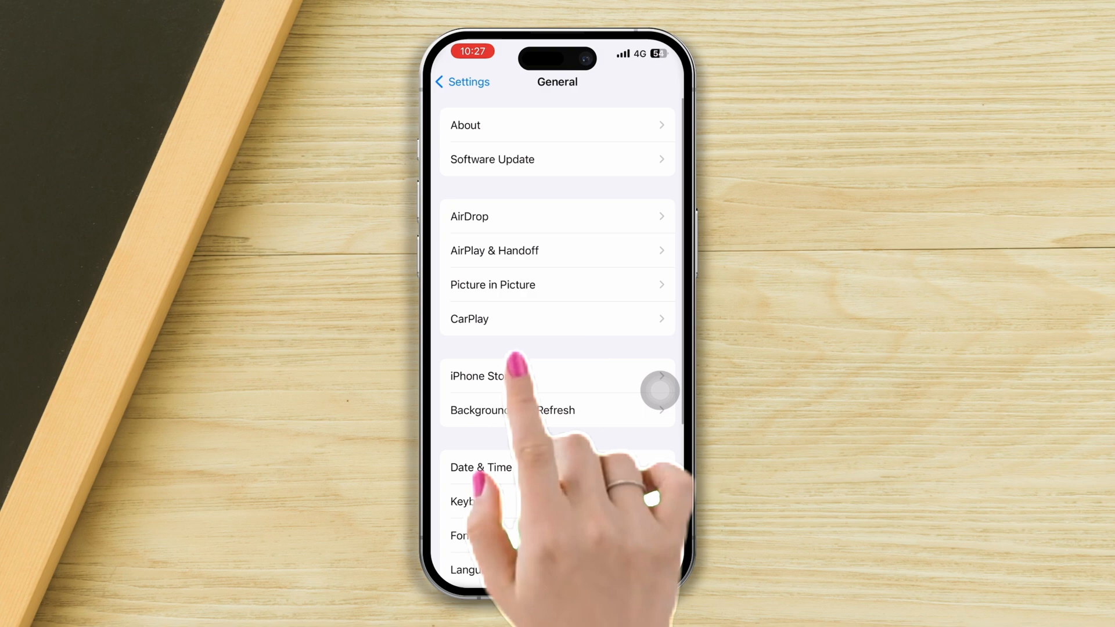
pyautogui.click(480, 376)
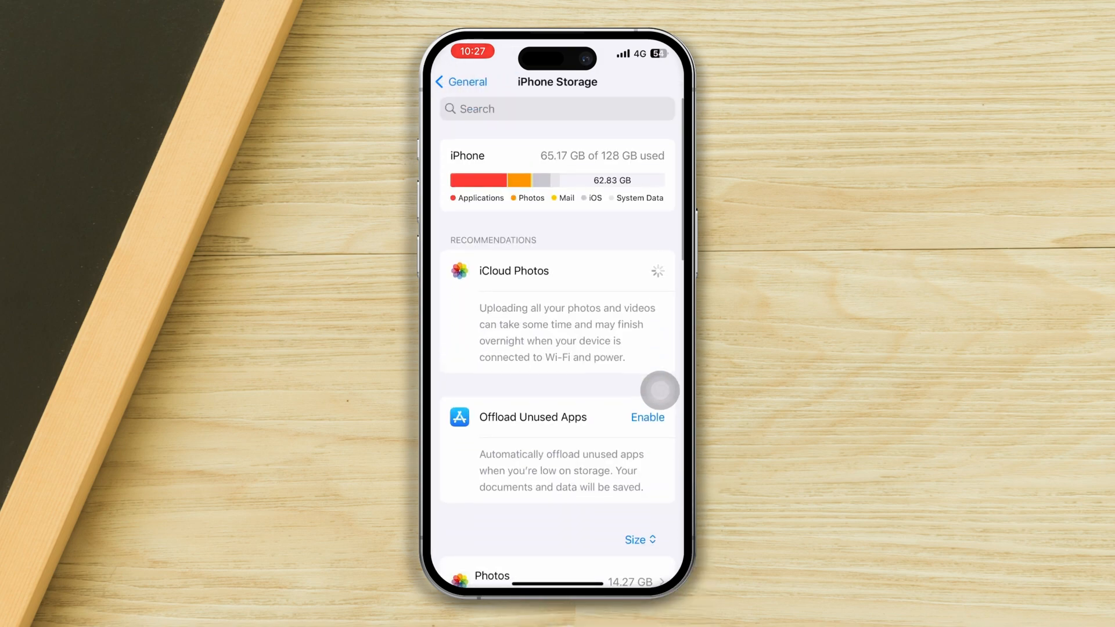
pyautogui.click(491, 576)
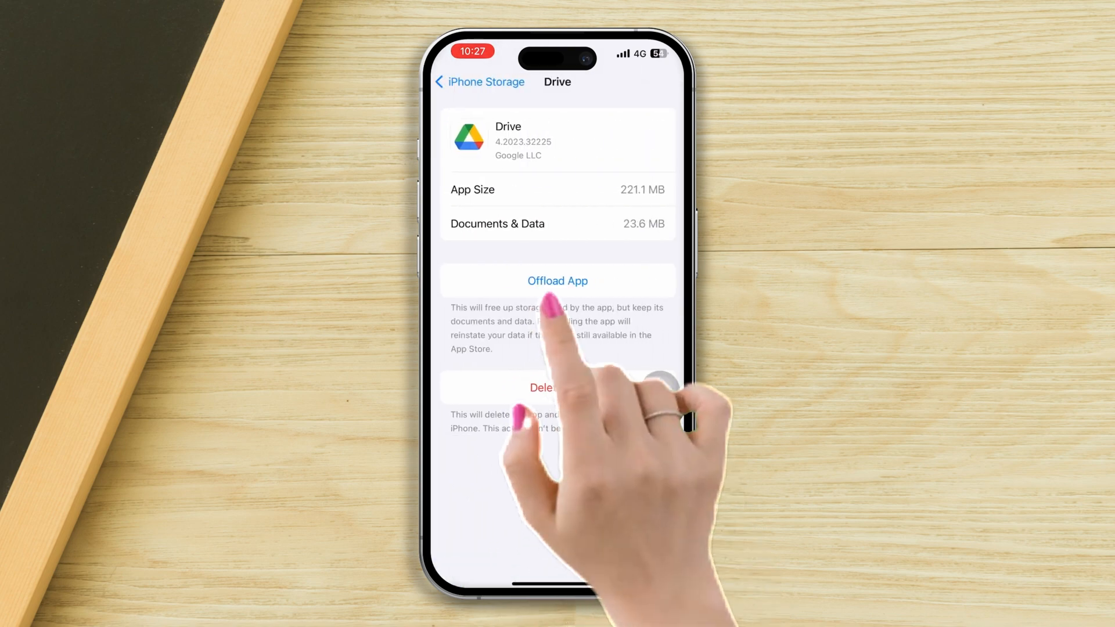
pyautogui.click(557, 279)
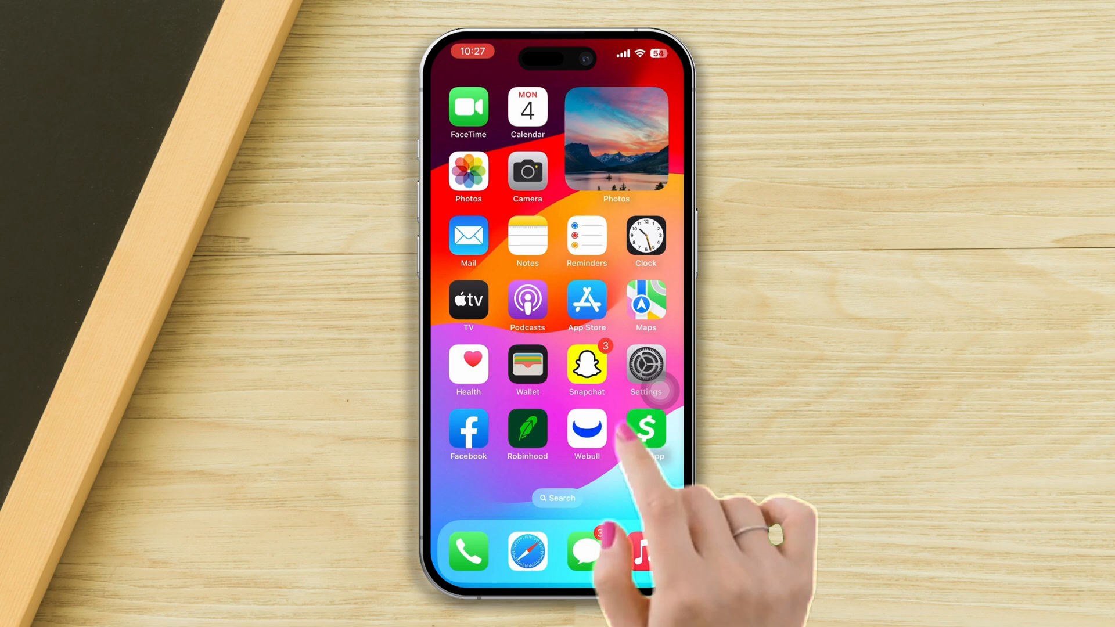
# Step: Check Set Automatically in Date & Time, then search 'drive' in the App Store
pyautogui.click(644, 370)
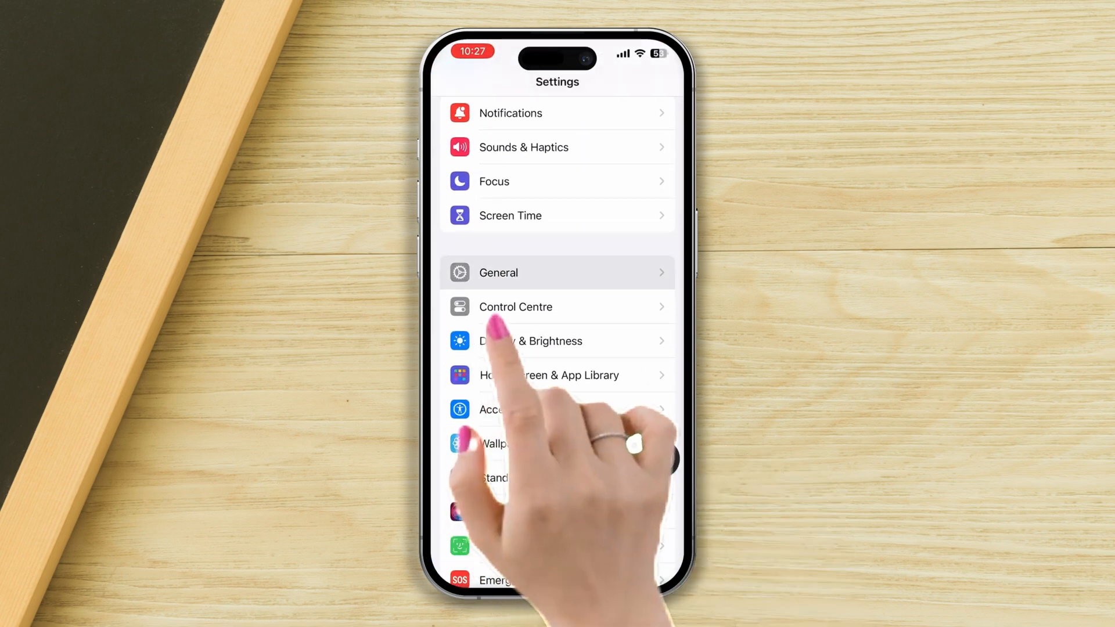
pyautogui.click(497, 272)
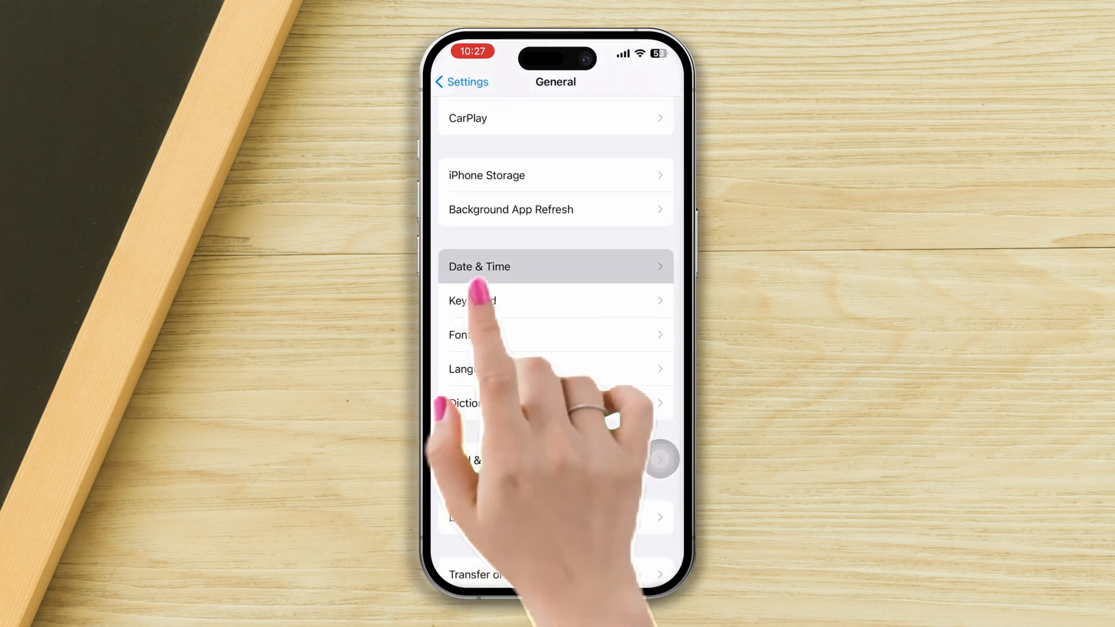
pyautogui.click(479, 266)
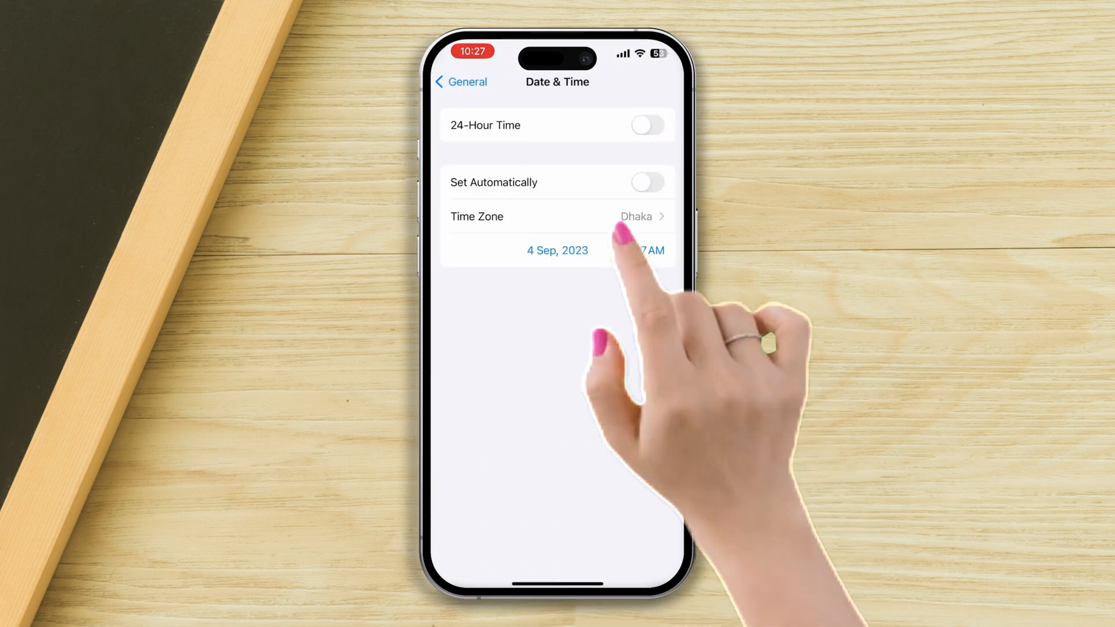
pyautogui.click(646, 182)
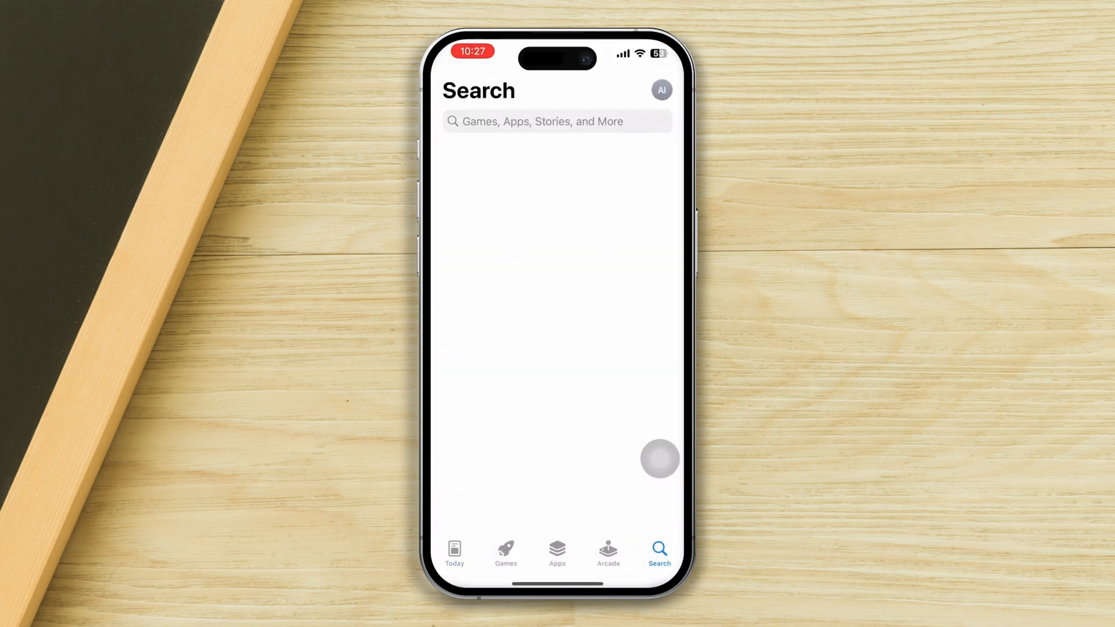
pyautogui.write('drive')
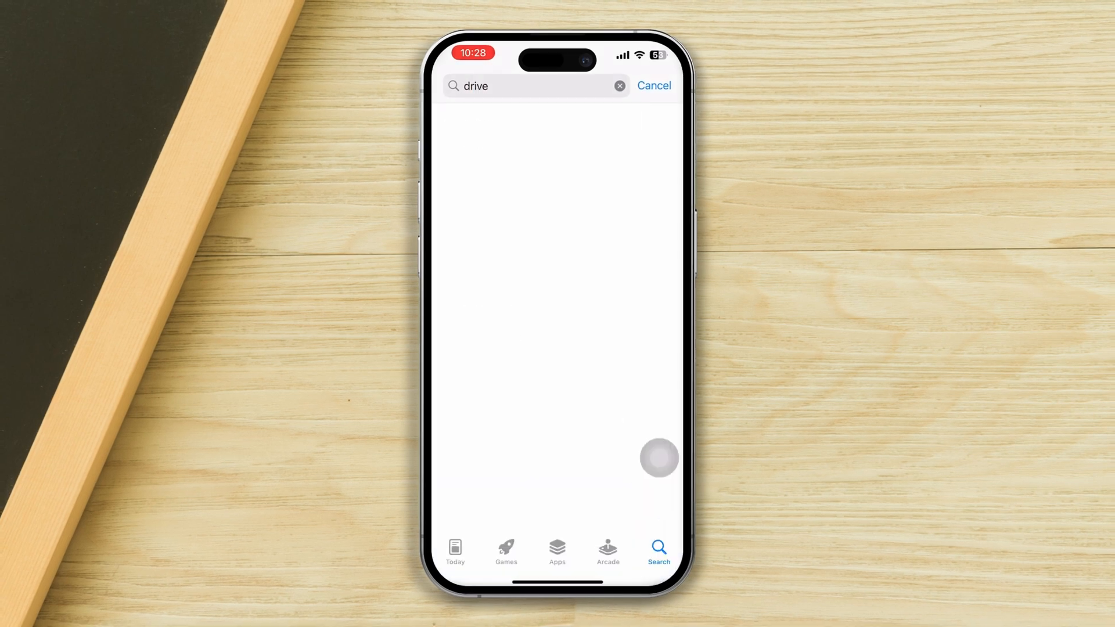